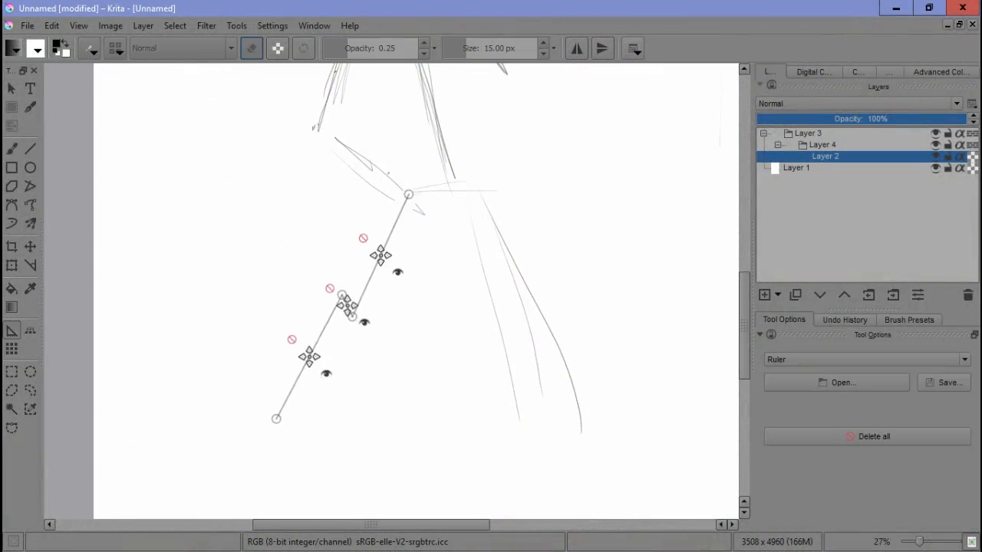
Pick the Freehand Brush and add a new layer for sketching the legs.
left_click(11, 149)
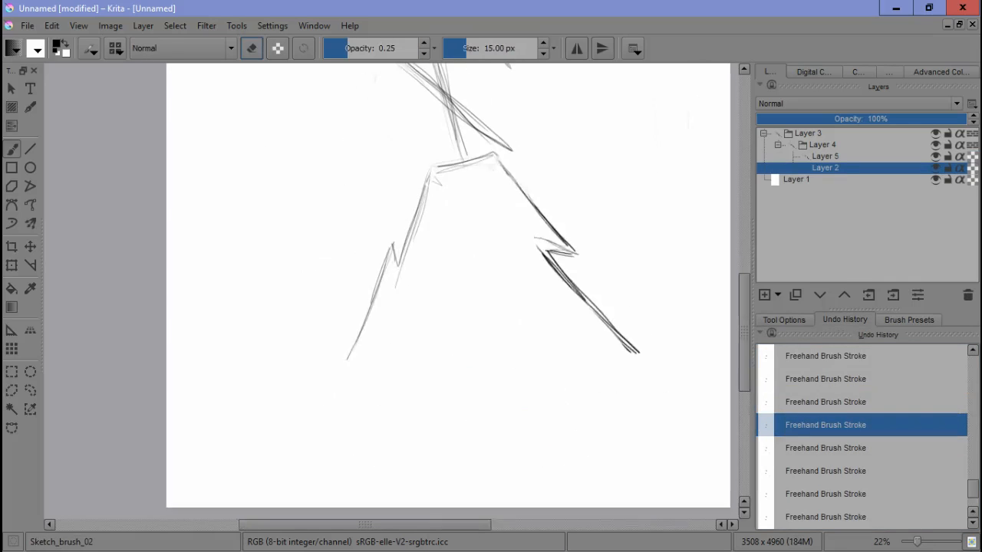
left_click(909, 320)
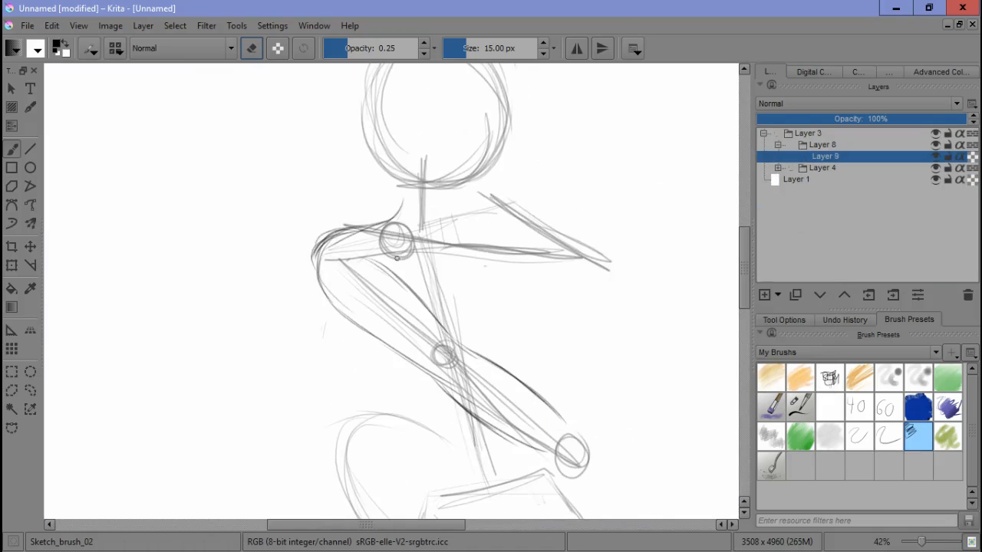
Select the sketch layers and draw darker strokes over the torso and arms.
scroll("down", 3)
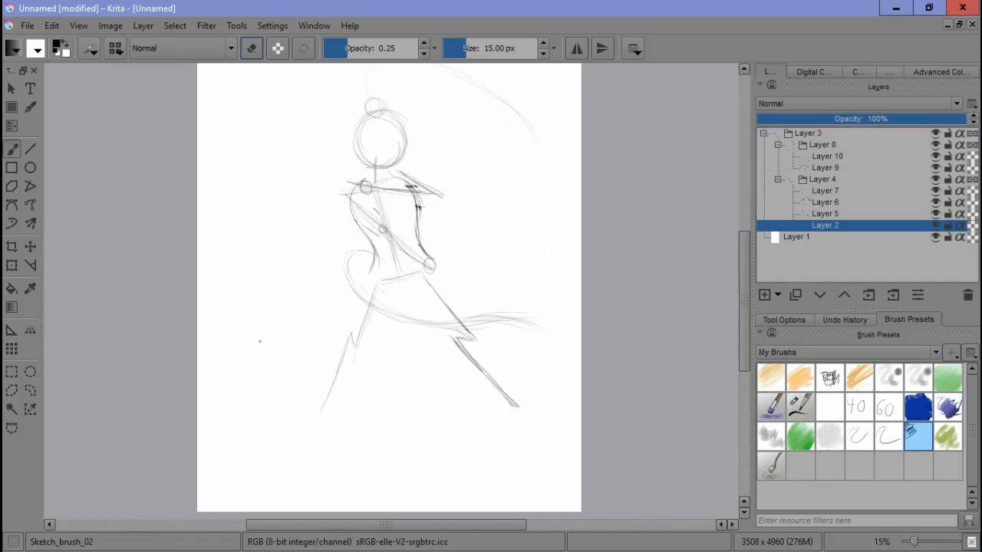
left_click(827, 156)
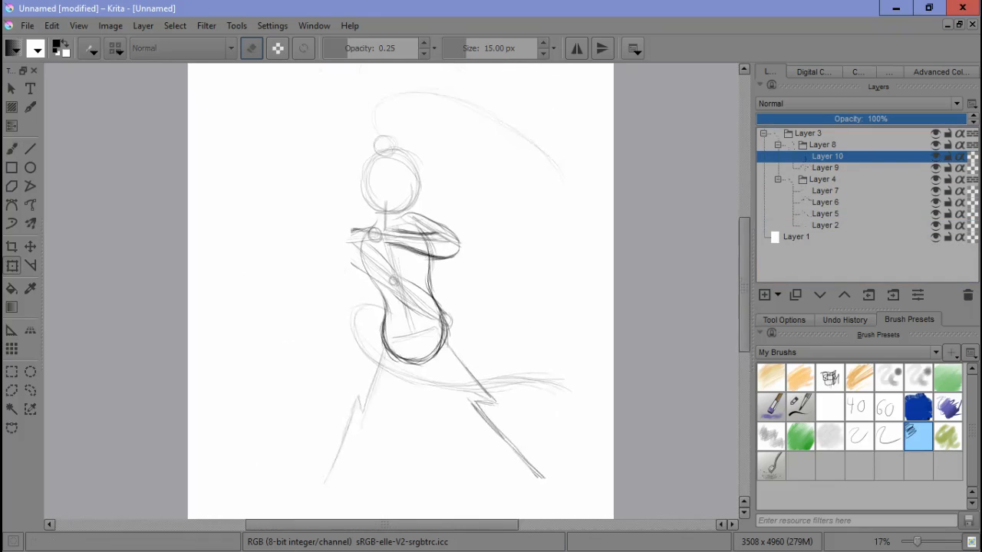
left_click(826, 168)
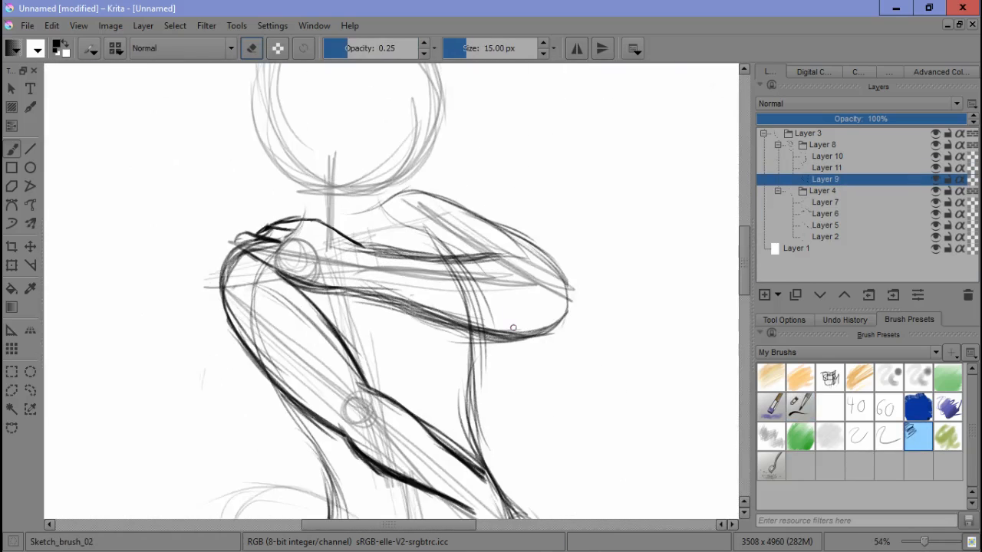
scroll("up", 3)
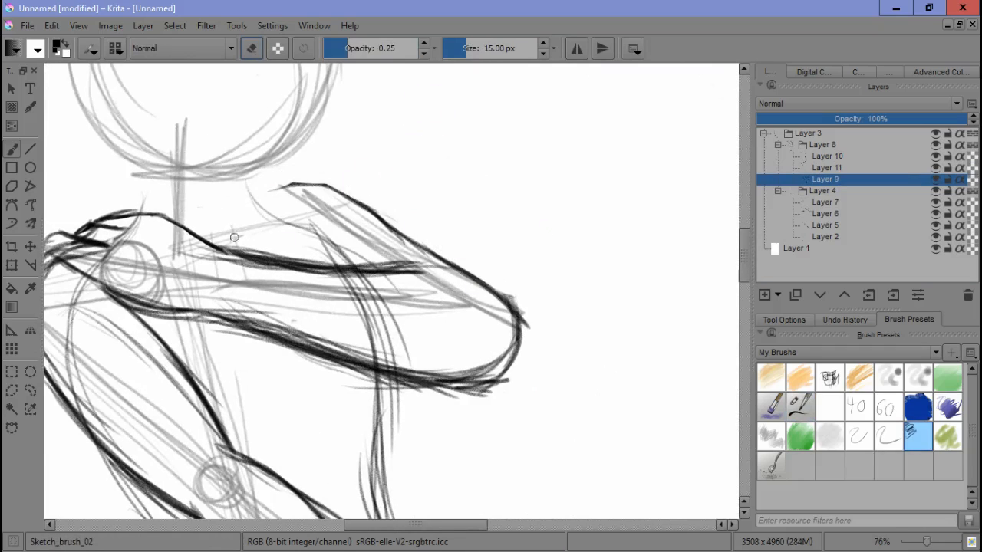
Draw the hand on another sketch layer and save as Rara_anthro_master.kra.
left_click(827, 167)
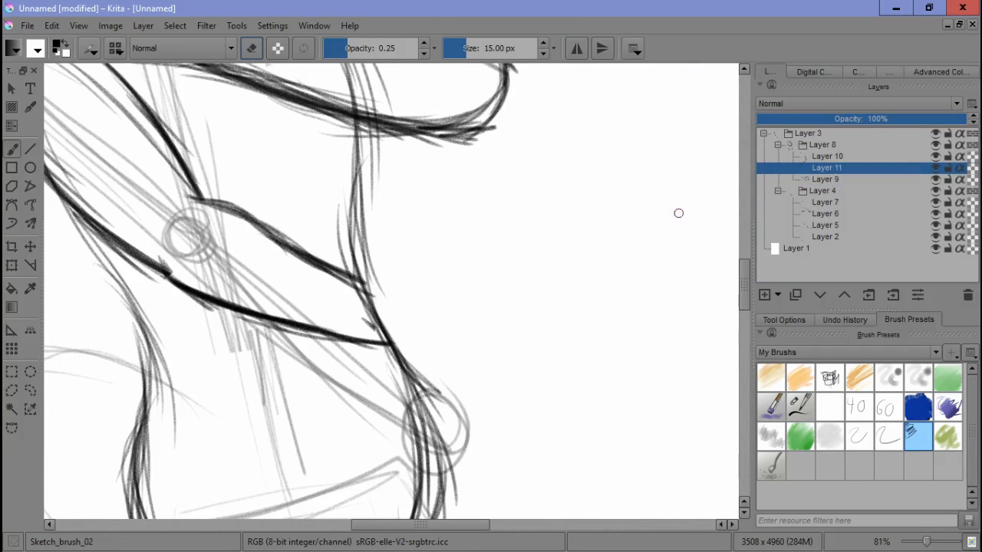
scroll("down", 3)
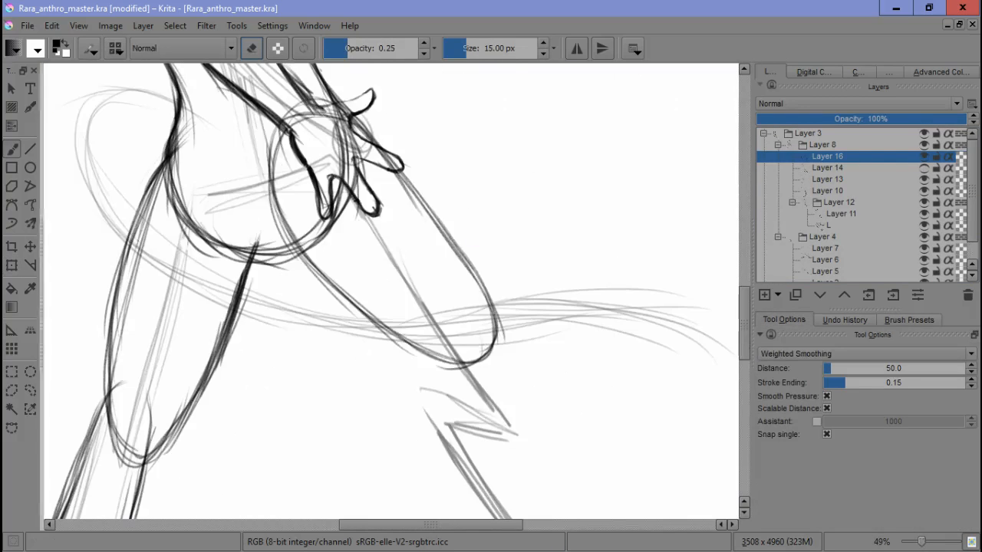
Reposition the hand sketch with the Transform Tool, then return to the brush.
left_click(11, 266)
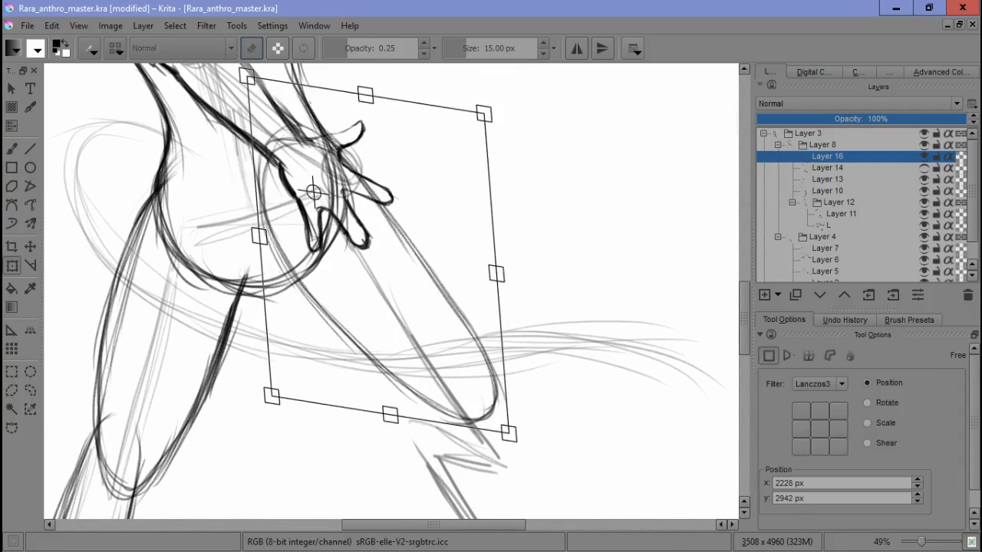
left_click(12, 149)
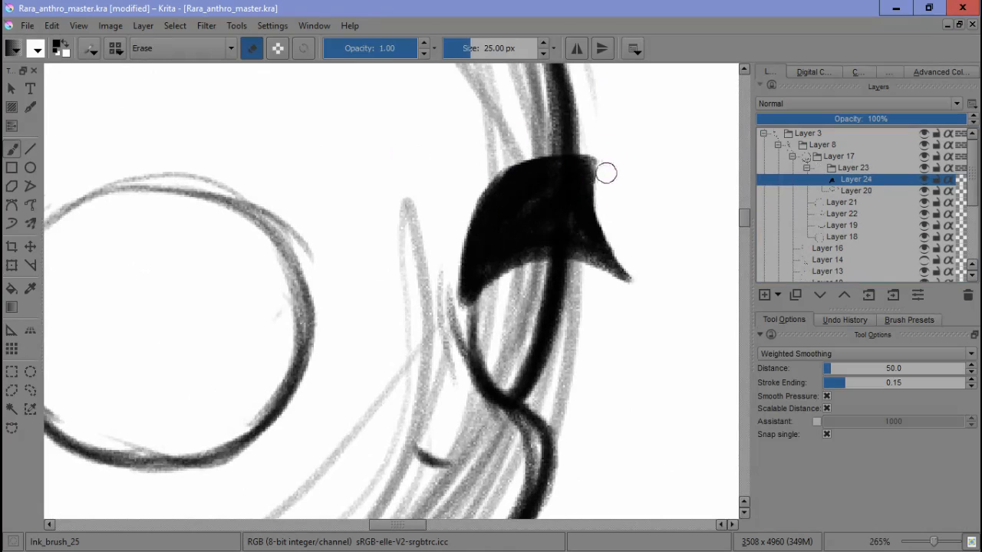
Ink the eye outline, upper lashes and iris lines in black on new layers.
left_click(856, 190)
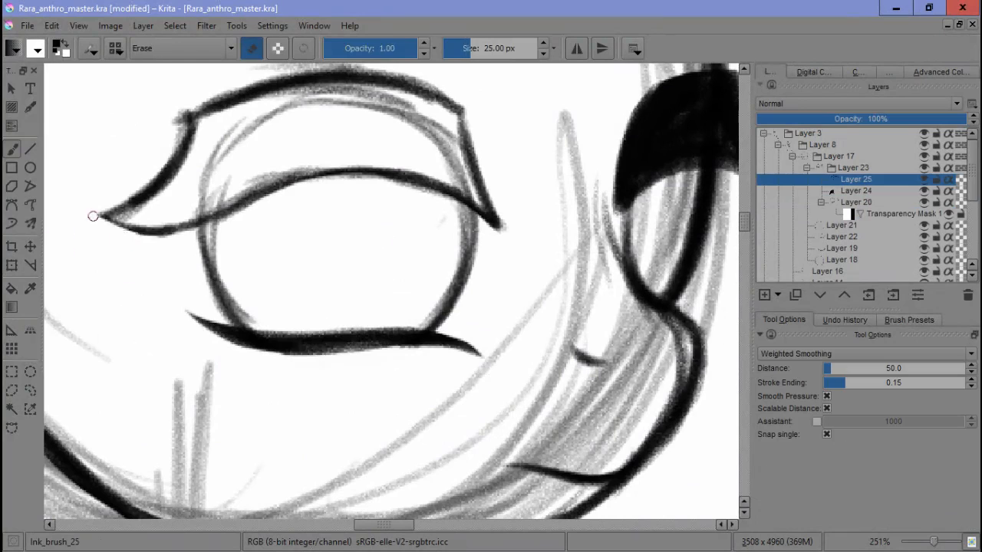
left_click_drag(92, 215, 521, 225)
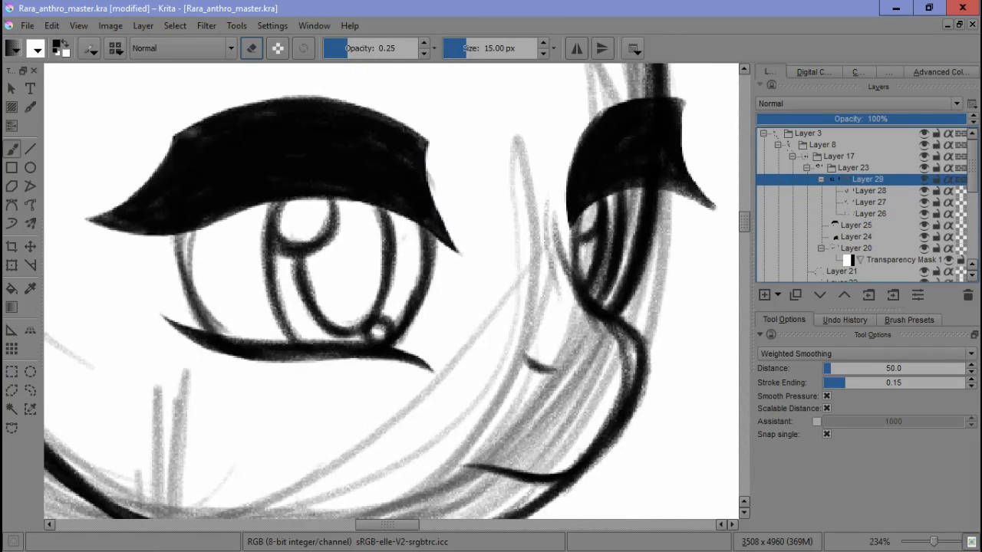
left_click(867, 213)
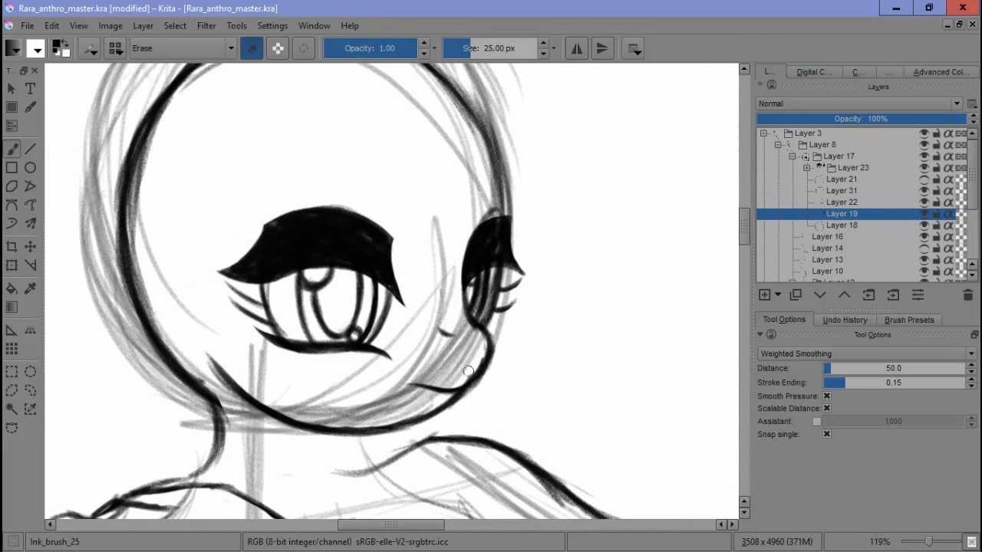
Trace the head outline, ear, pupils and bangs in black ink on new layers.
left_click(842, 202)
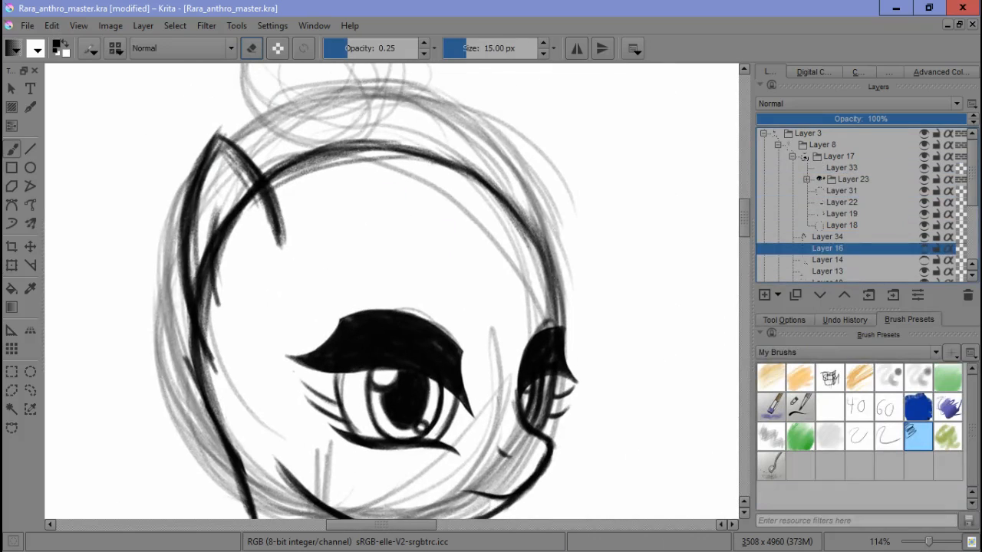
left_click(842, 191)
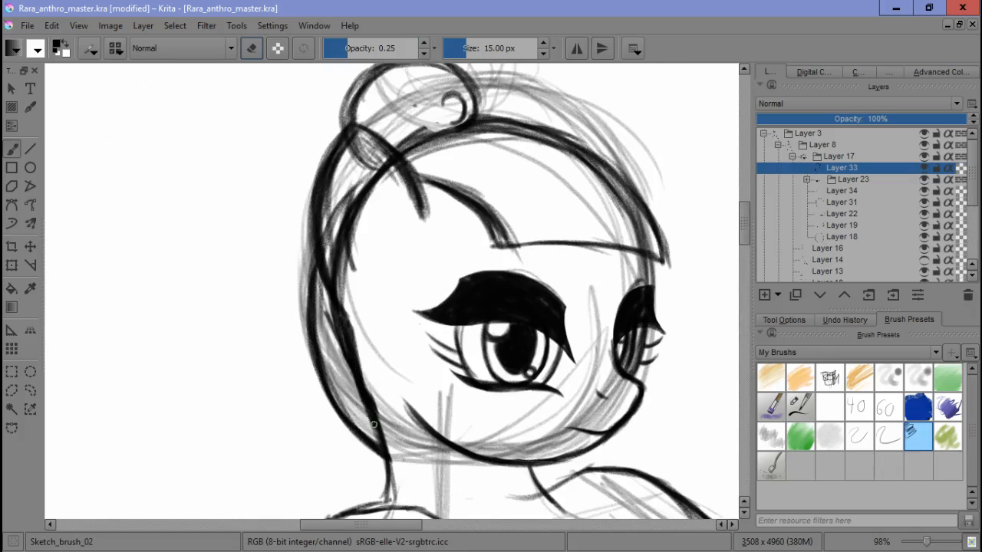
Zoom out to fit the mane curl and body outlines in view.
scroll("down", 3)
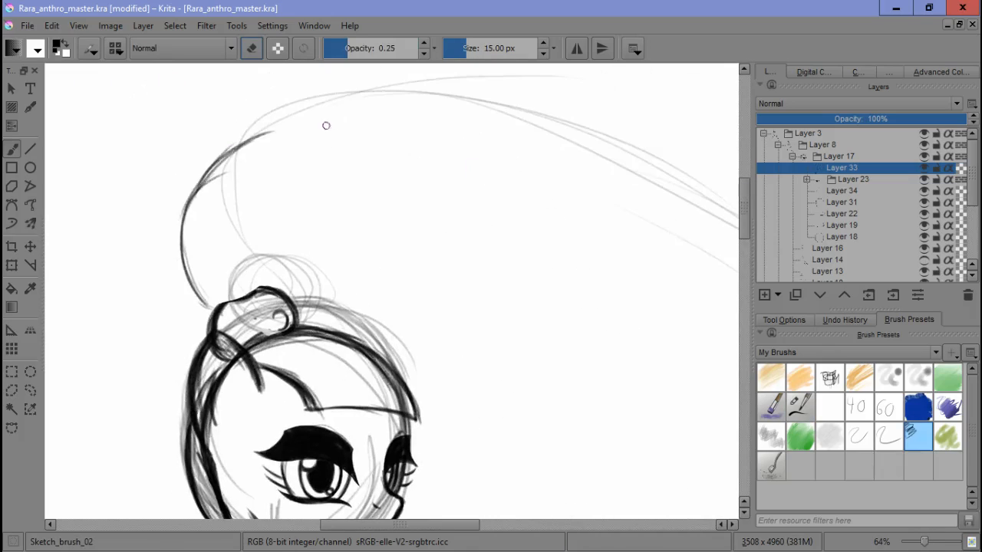
scroll("down", 3)
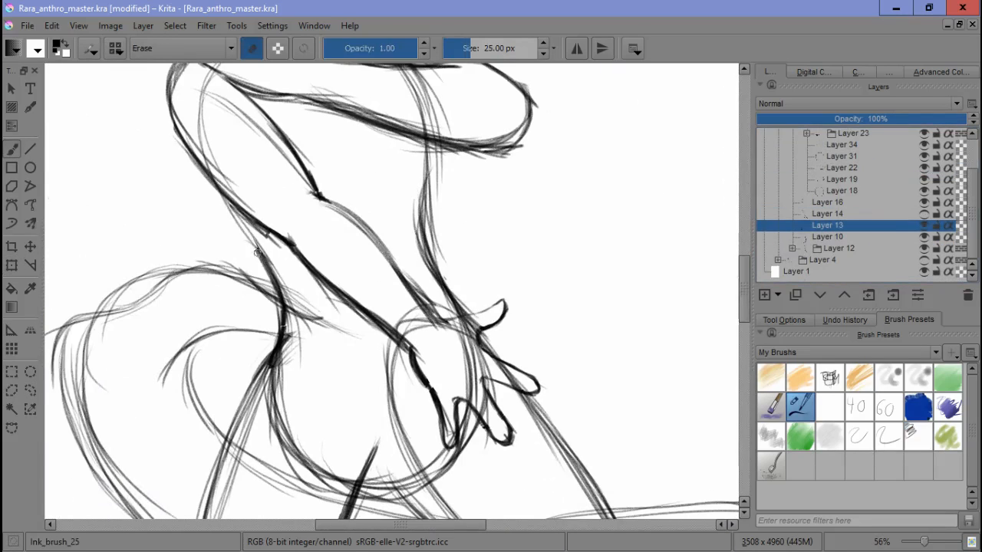
Copy the arm layer and add a new layer with rough finger strokes.
left_click(827, 237)
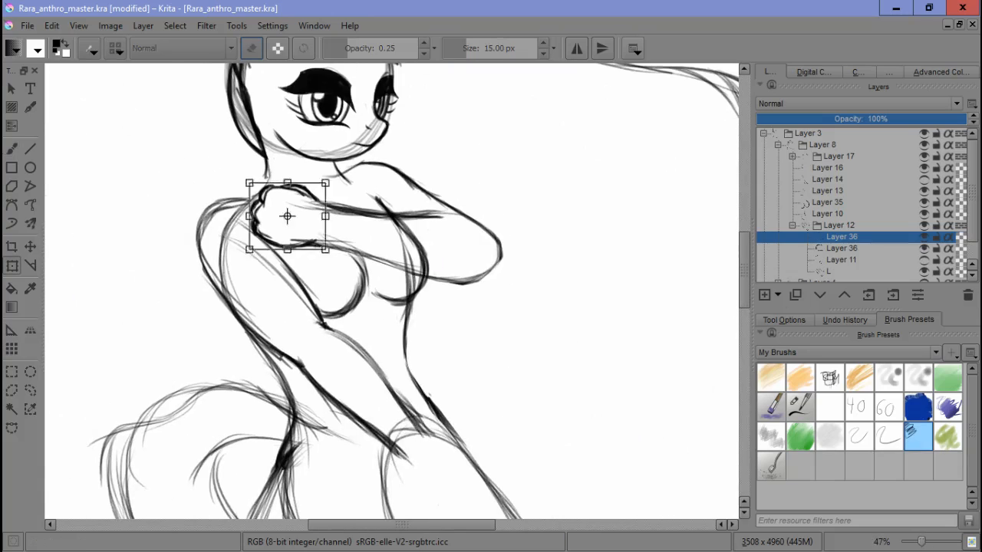
scroll("down", 3)
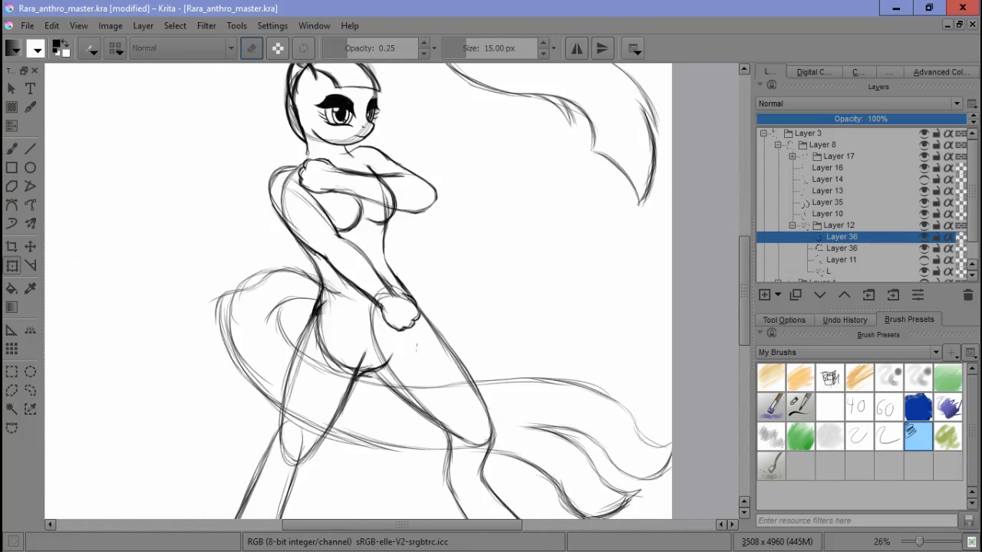
left_click(838, 225)
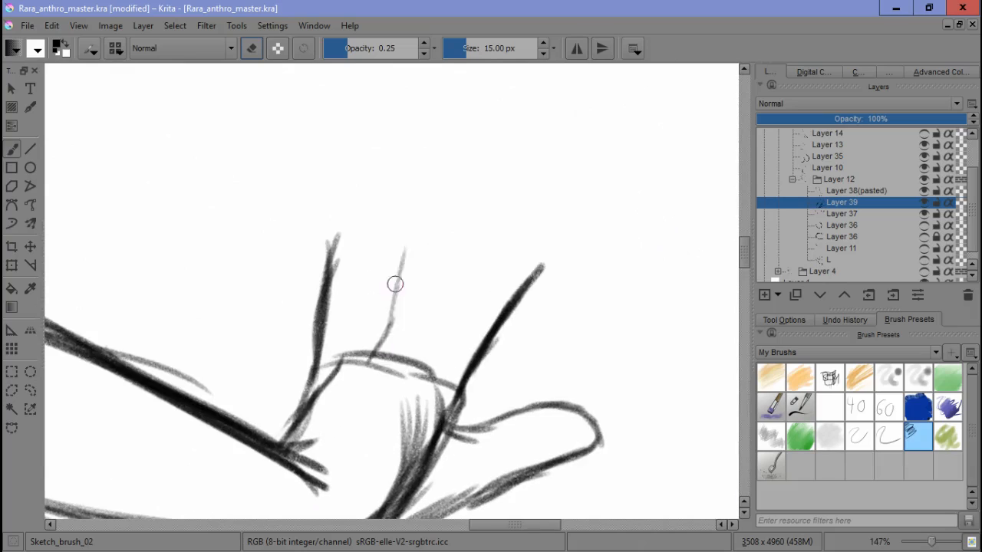
Sketch another finger, confirm the arm's new position, and add a bun layer.
left_click_drag(395, 285, 372, 264)
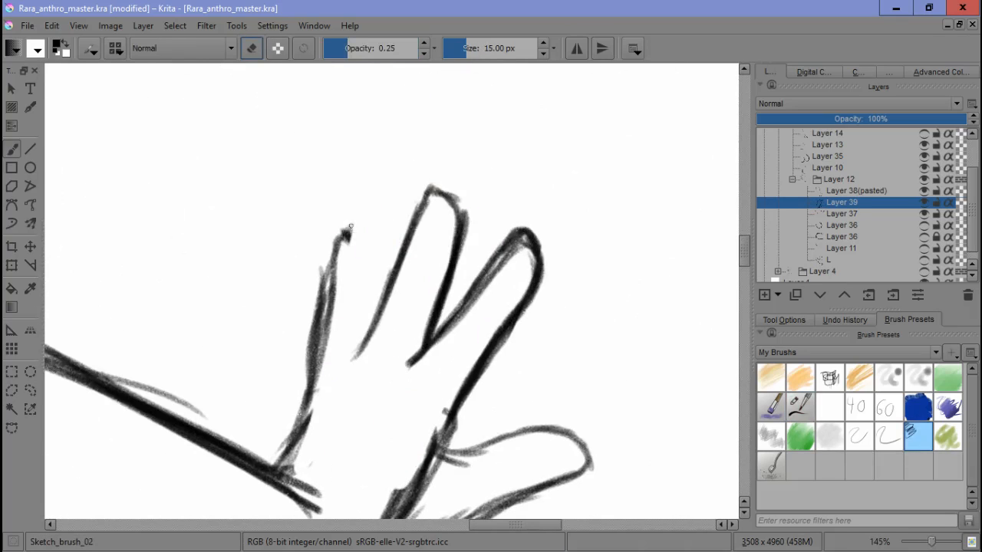
left_click(842, 214)
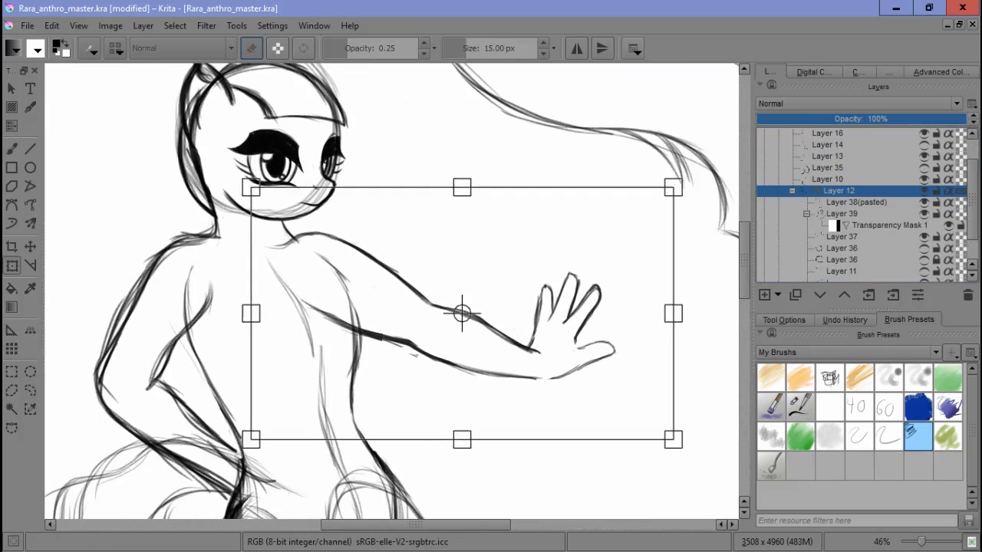
left_click(842, 225)
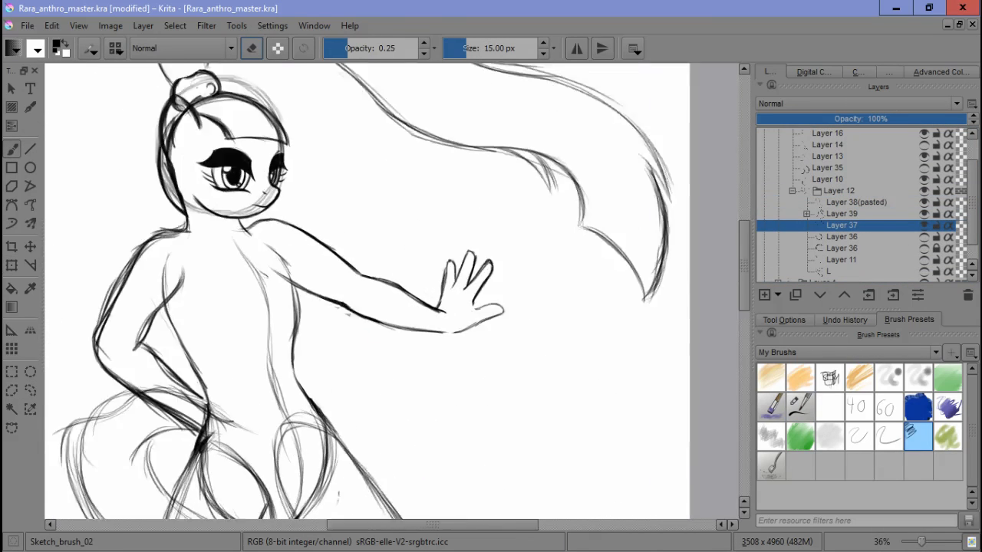
scroll("down", 3)
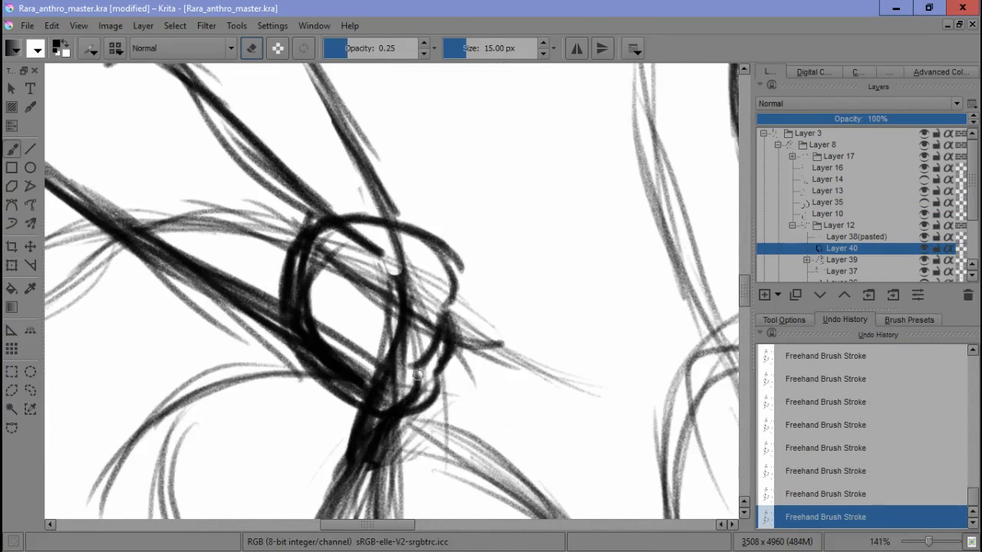
Select a toolbox tool to finish the bun strokes.
left_click(12, 245)
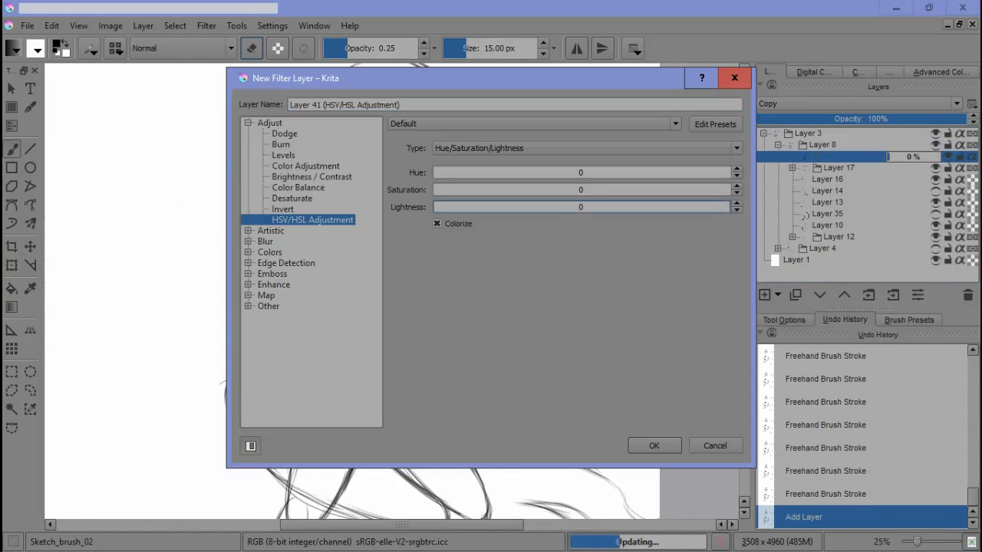
Add a colorize adjustment layer that tints the sketch red.
left_click(654, 445)
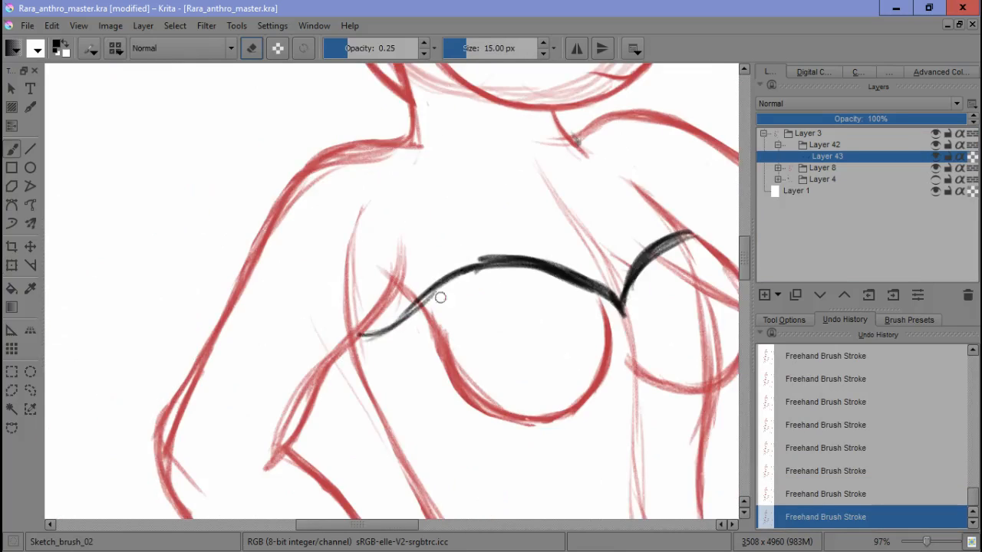
Add a new paint layer and draw the top, jacket and cuff lines in black.
left_click(764, 295)
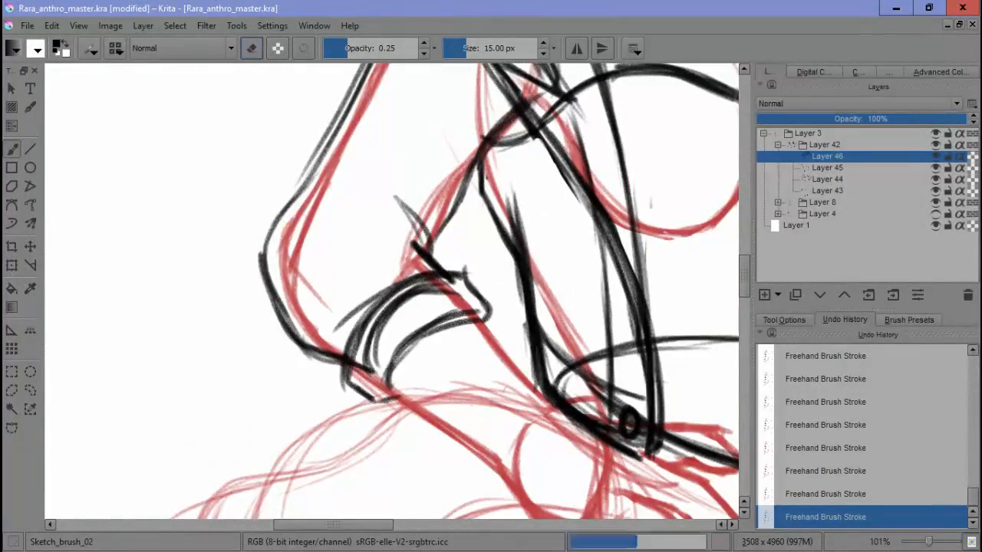
scroll("up", 3)
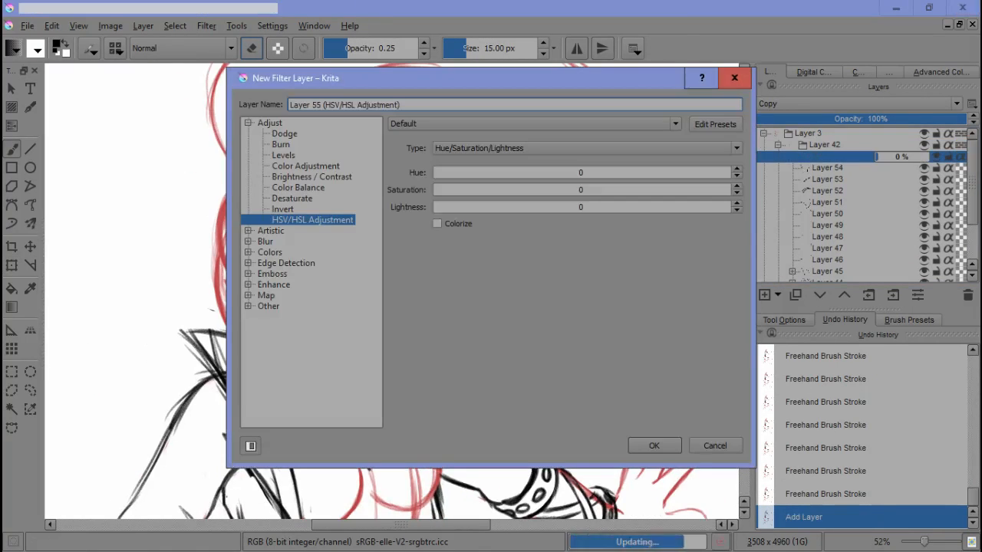
Add a hue adjustment layer to tint the outfit lines blue.
left_click(654, 446)
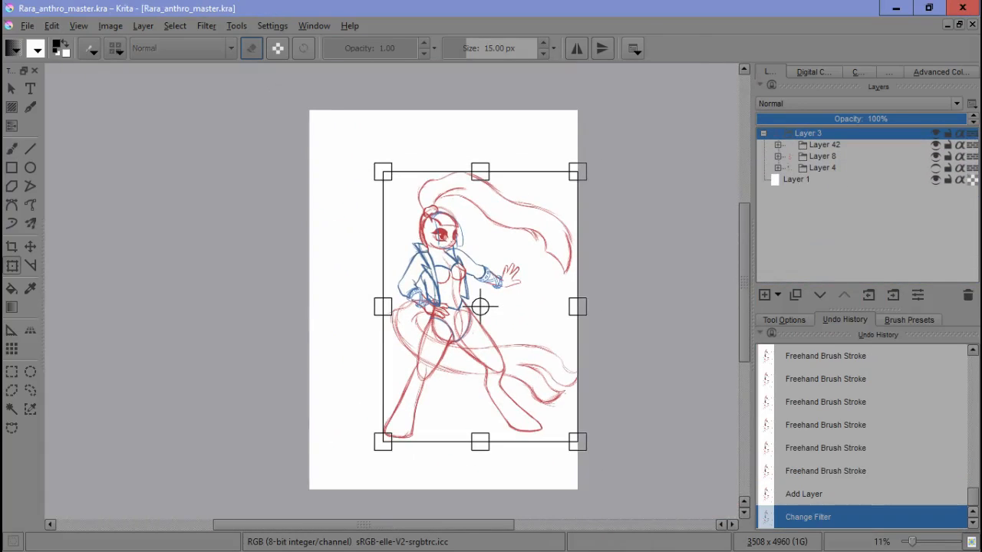
left_click_drag(480, 307, 445, 299)
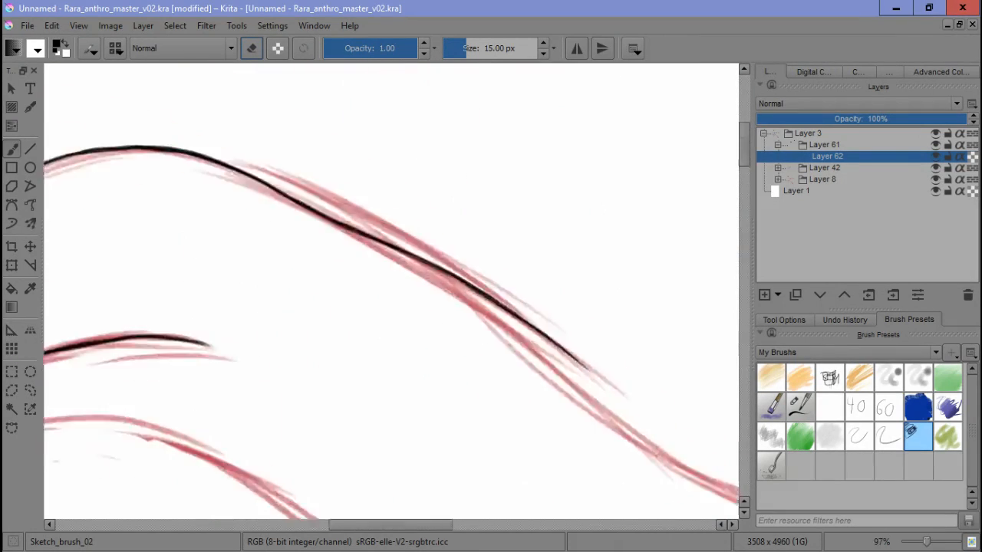
Ink black mane curls and an eyelash over the red hair and eye sketch.
scroll("up", 3)
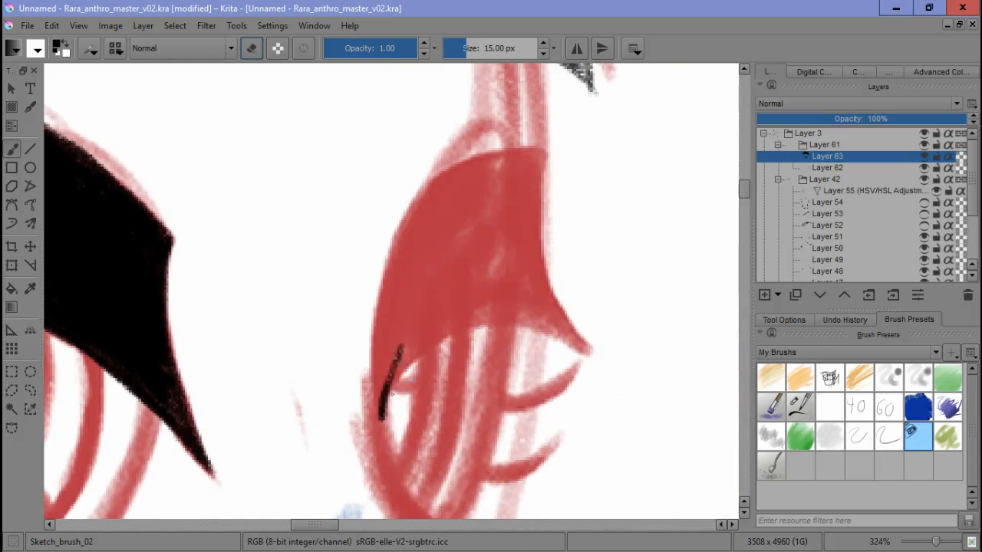
left_click_drag(384, 361, 560, 326)
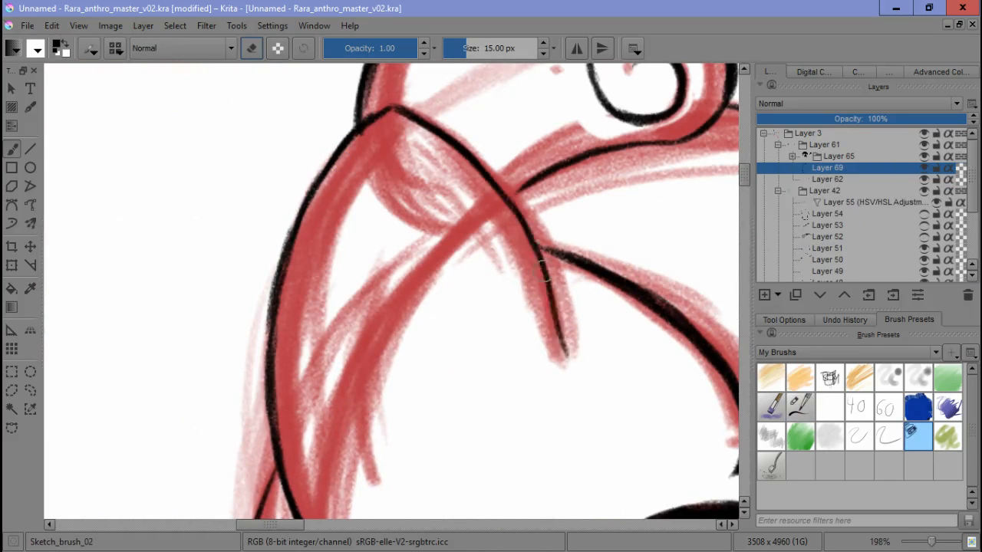
Trace the jacket, collar, sleeves, cuffs, neck and chest in black ink.
scroll("up", 3)
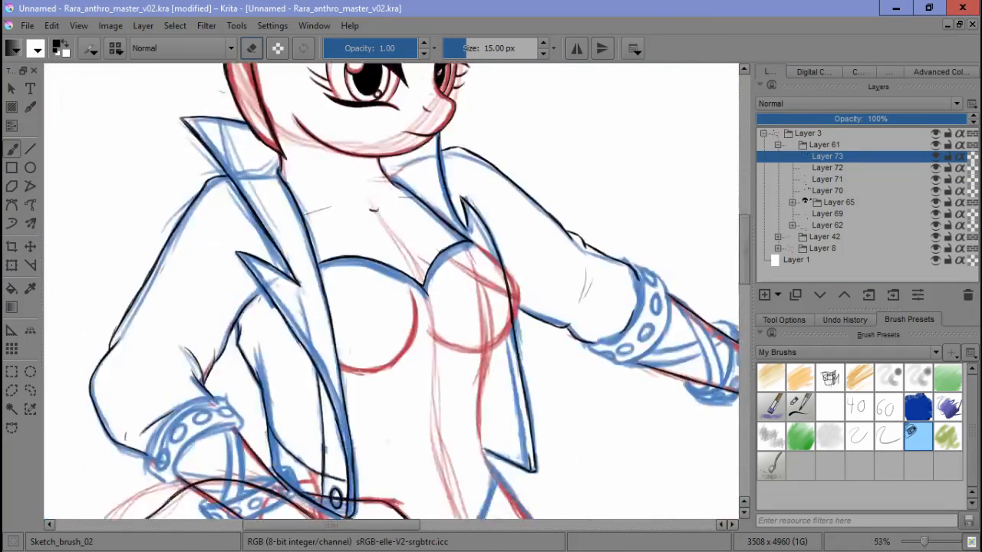
Ink the studded cuff outline in black over the blue sketch.
scroll("up", 3)
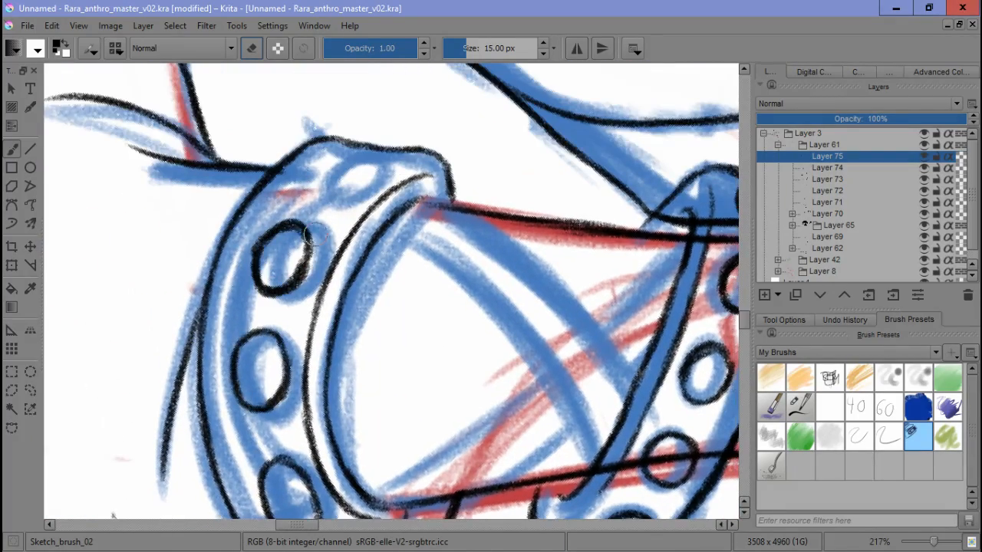
scroll("up", 3)
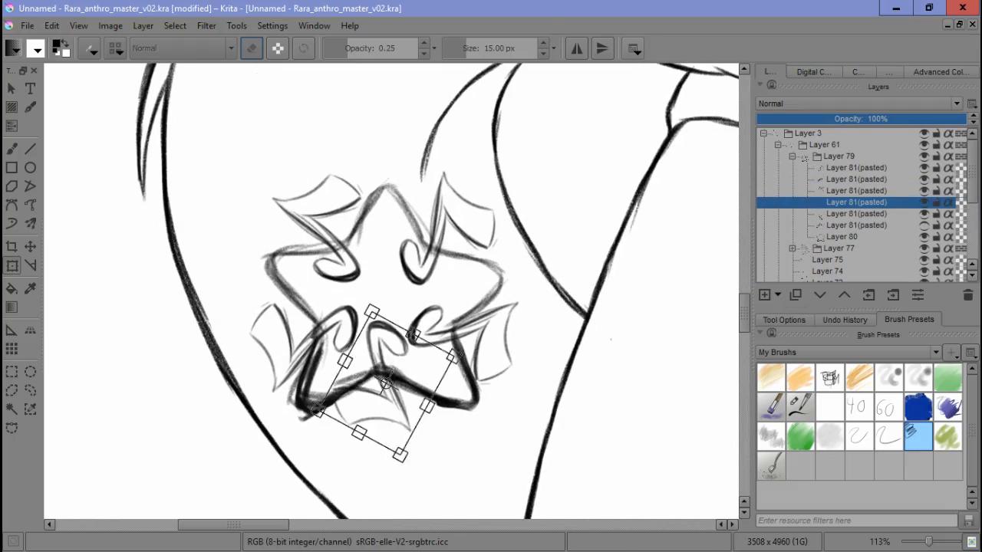
Add a new paint layer for inking the cutie mark.
left_click(764, 295)
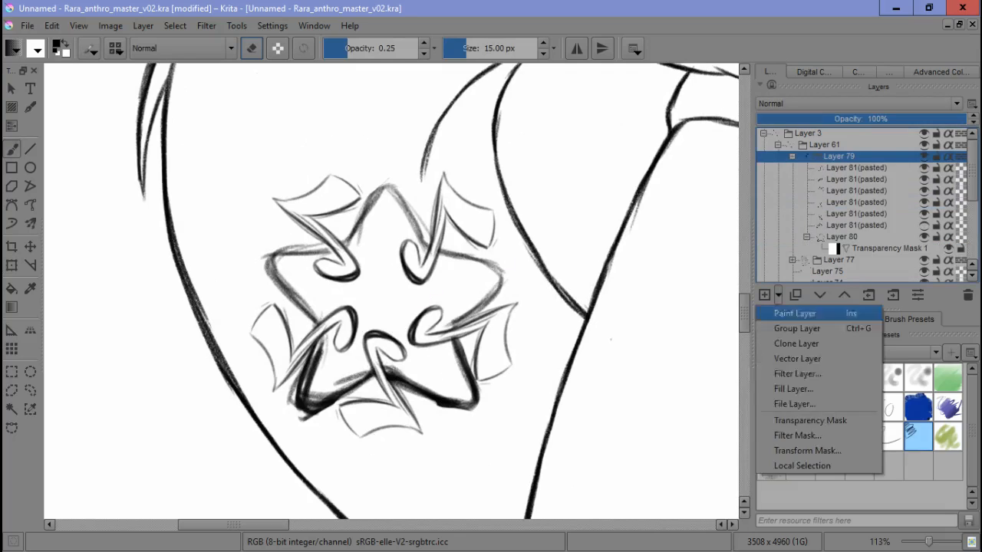
left_click(795, 313)
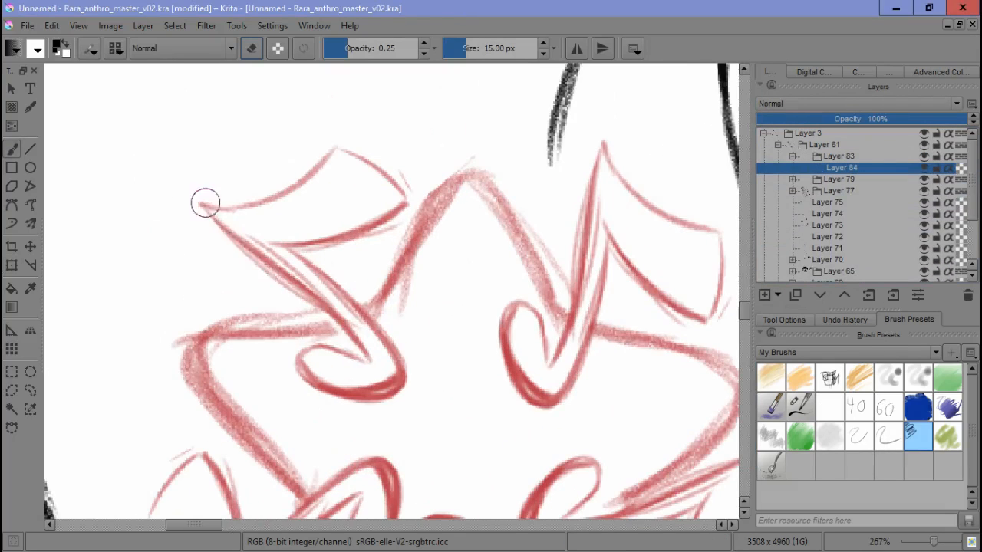